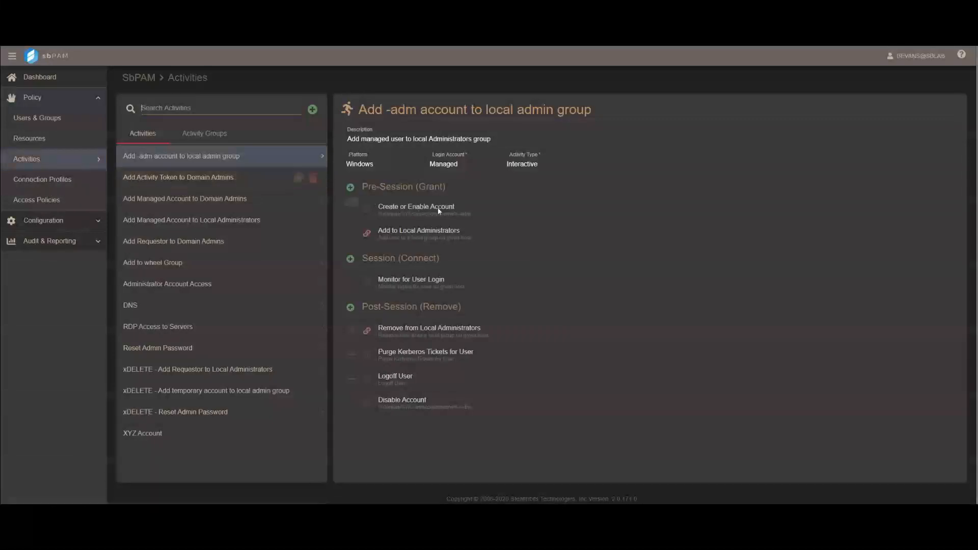
pyautogui.moveTo(439, 212)
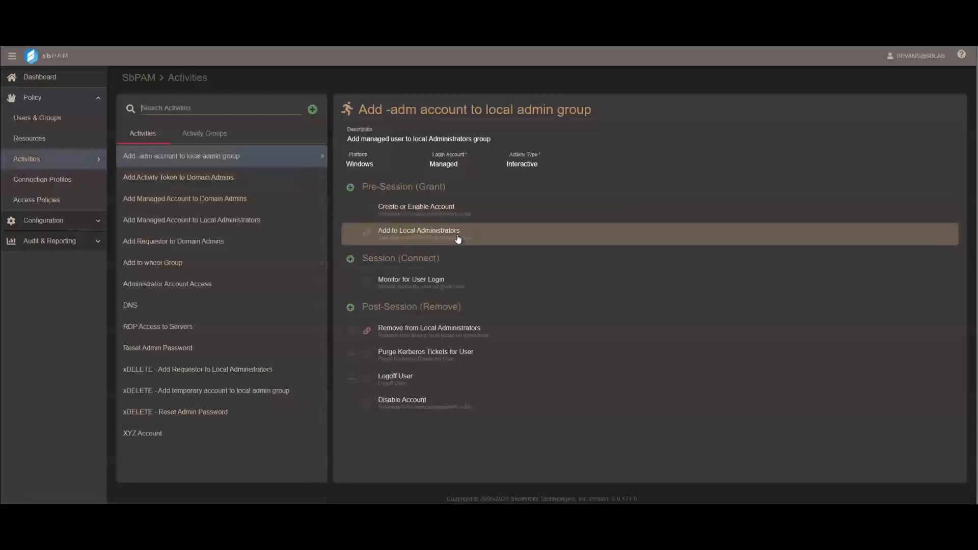
pyautogui.moveTo(446, 281)
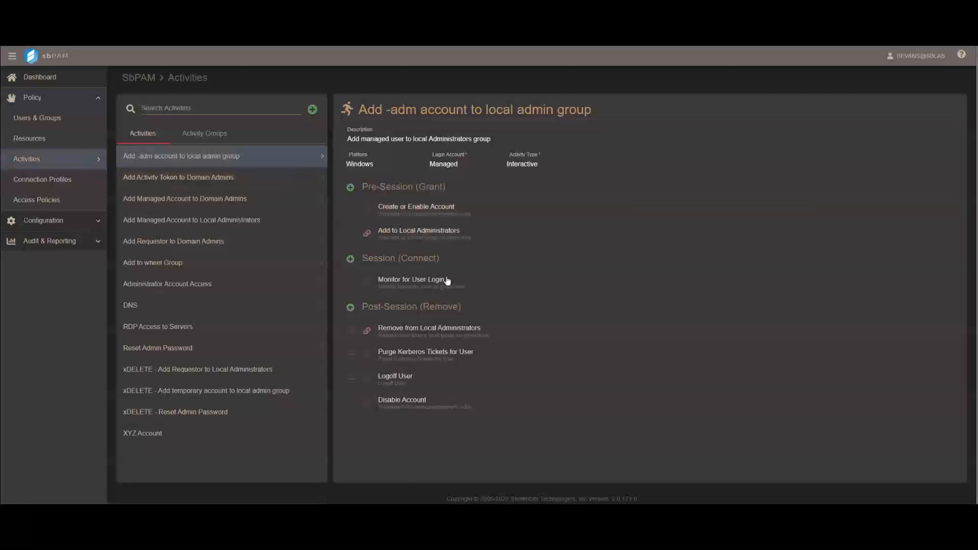
pyautogui.moveTo(445, 285)
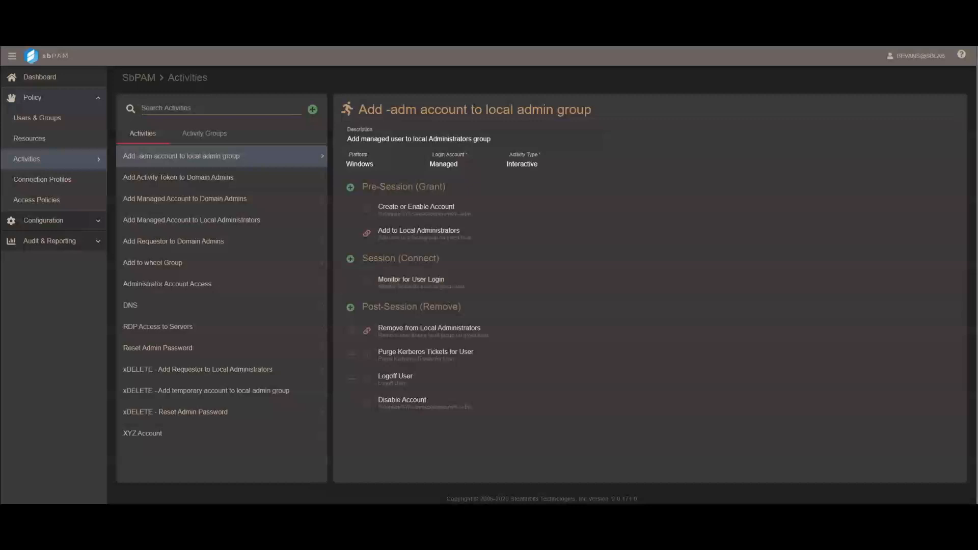
pyautogui.moveTo(452, 334)
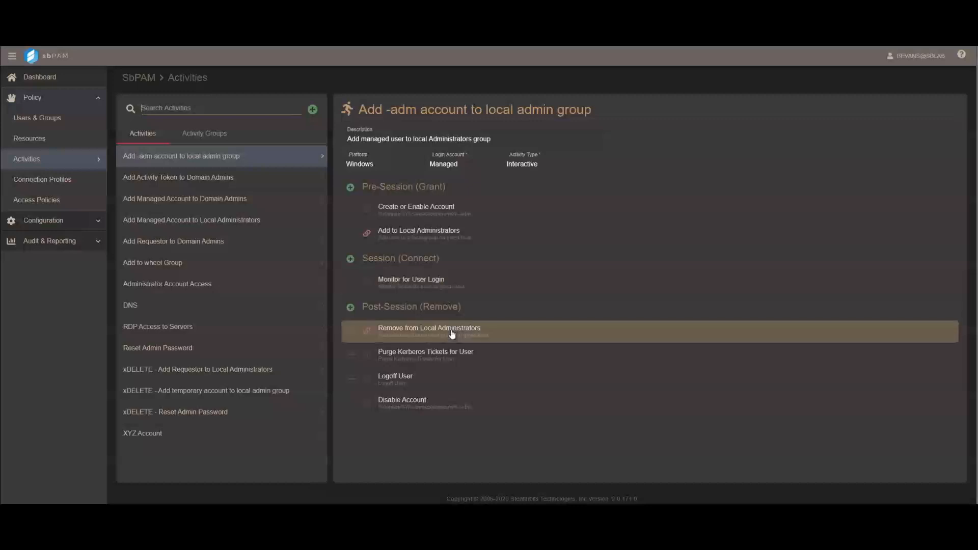
pyautogui.moveTo(438, 359)
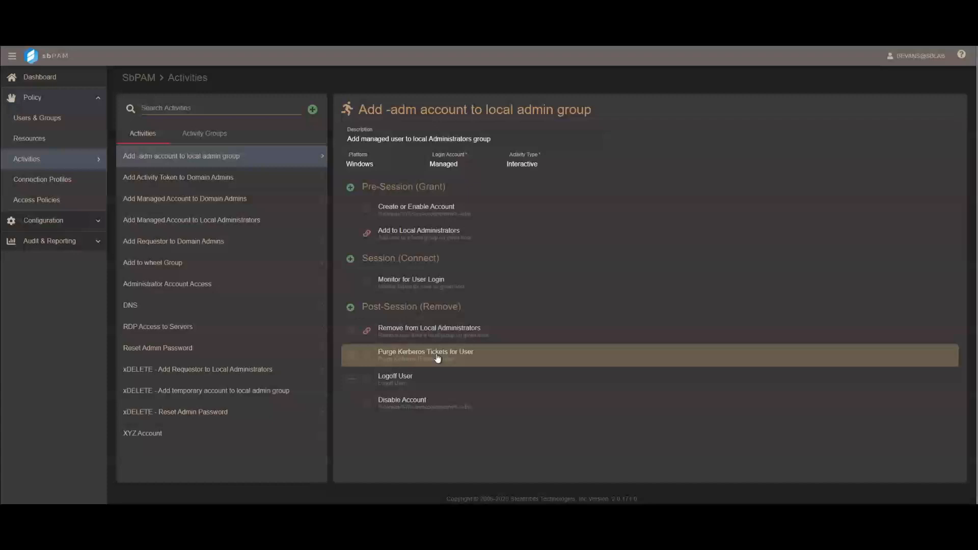
pyautogui.moveTo(424, 383)
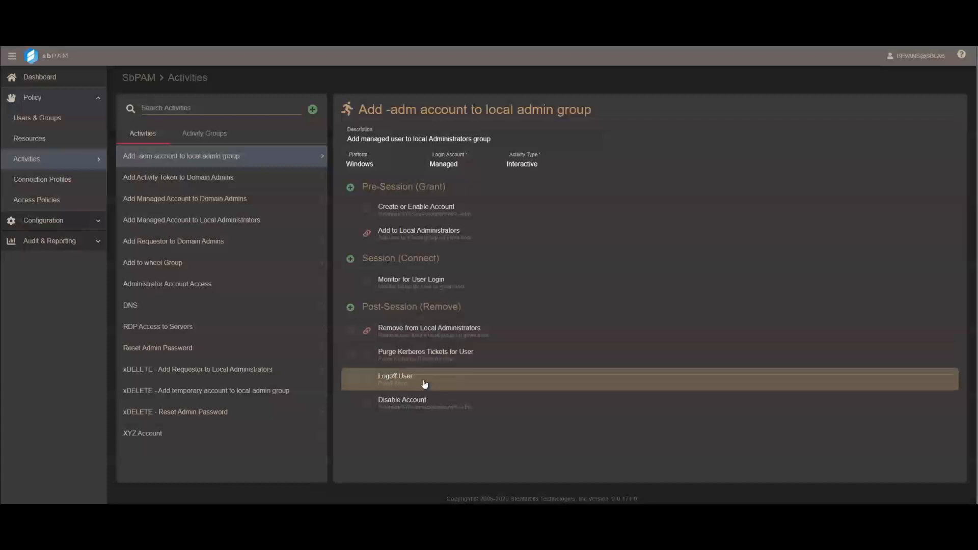
pyautogui.moveTo(415, 410)
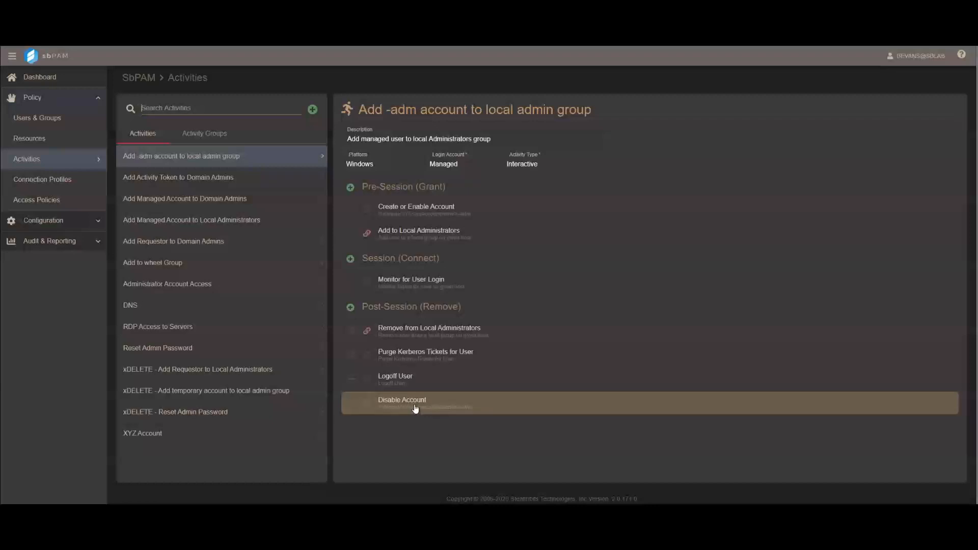
# Show the requesting user's Active sessions dashboard, currently empty
pyautogui.click(177, 177)
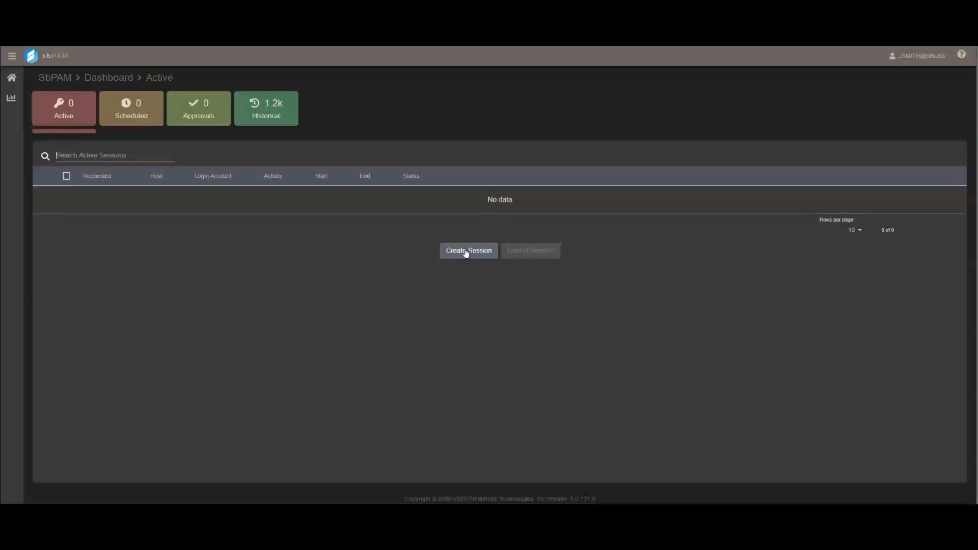
# Request an Add -adm account to local admin group session on sblab\jumphost starting now
pyautogui.click(468, 251)
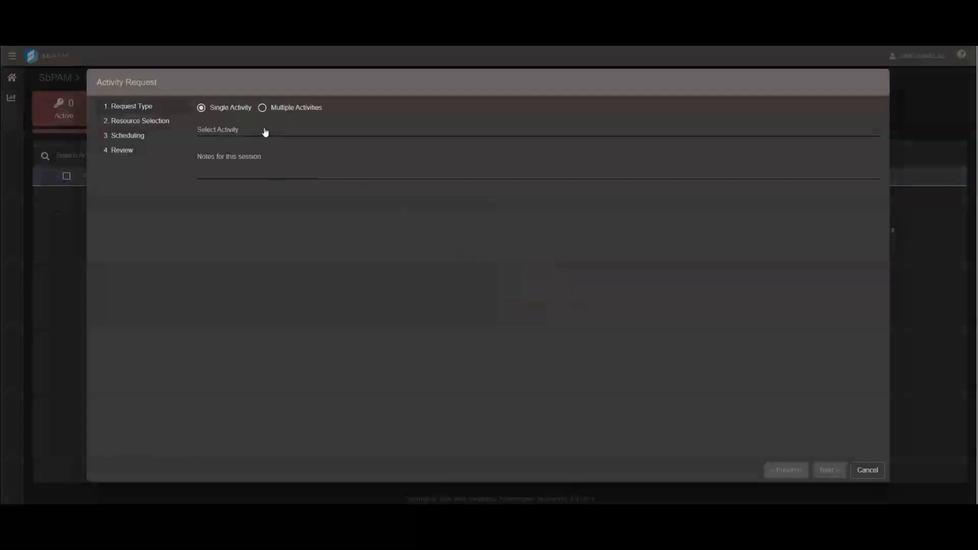
pyautogui.click(269, 131)
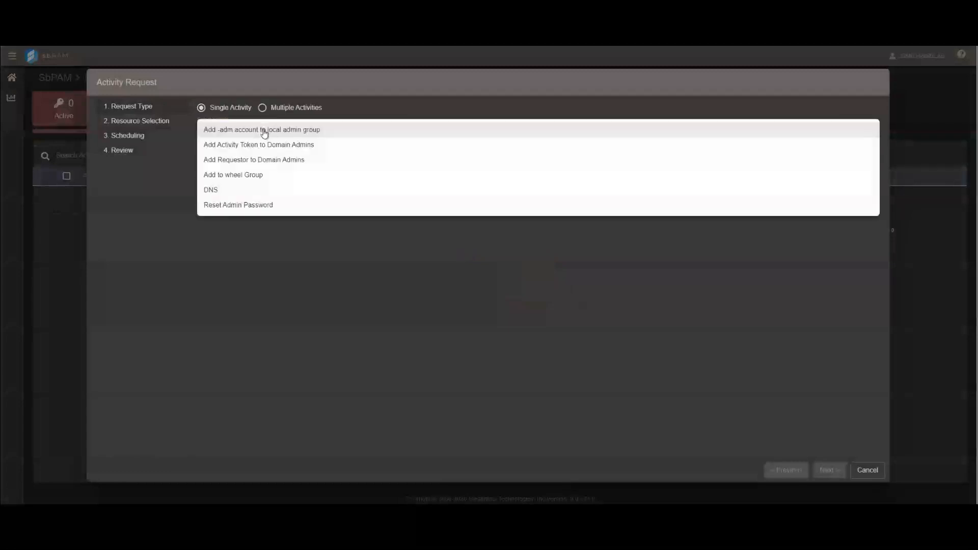
pyautogui.click(261, 129)
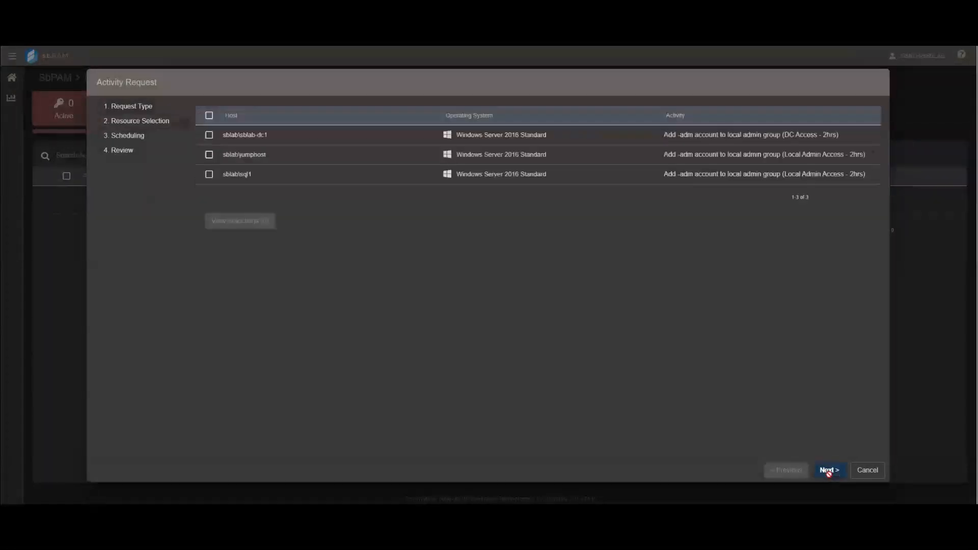
pyautogui.click(209, 154)
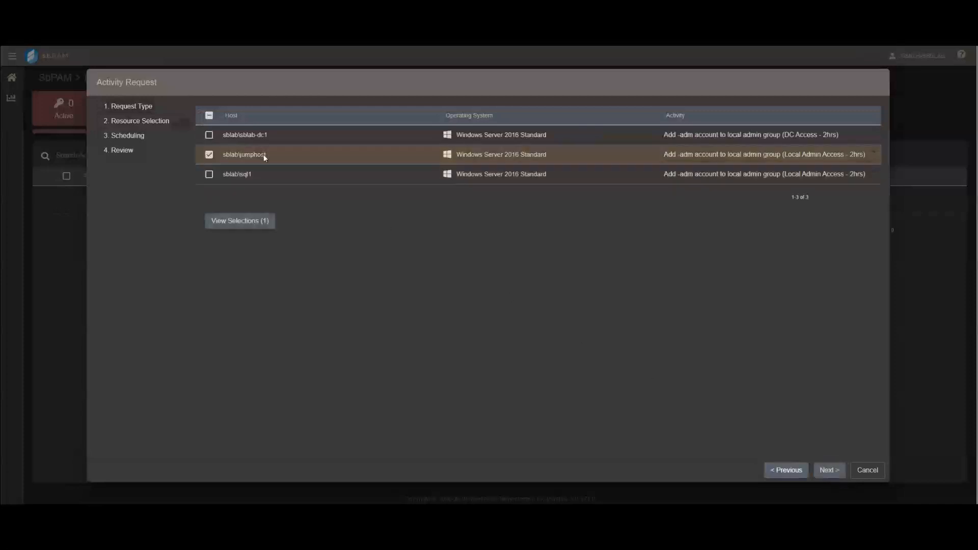
pyautogui.click(829, 471)
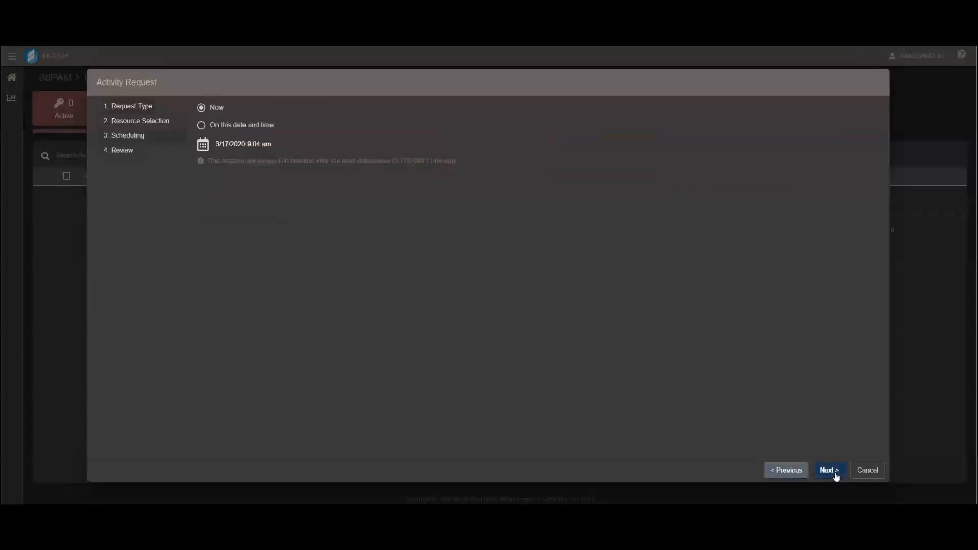
pyautogui.click(829, 470)
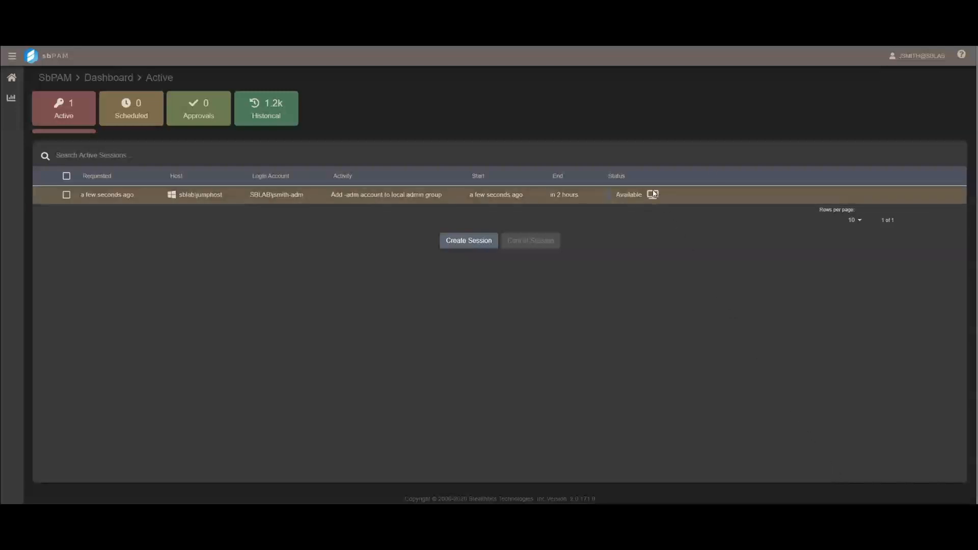
# Connect to the newly available jumphost session over remote desktop
pyautogui.click(652, 194)
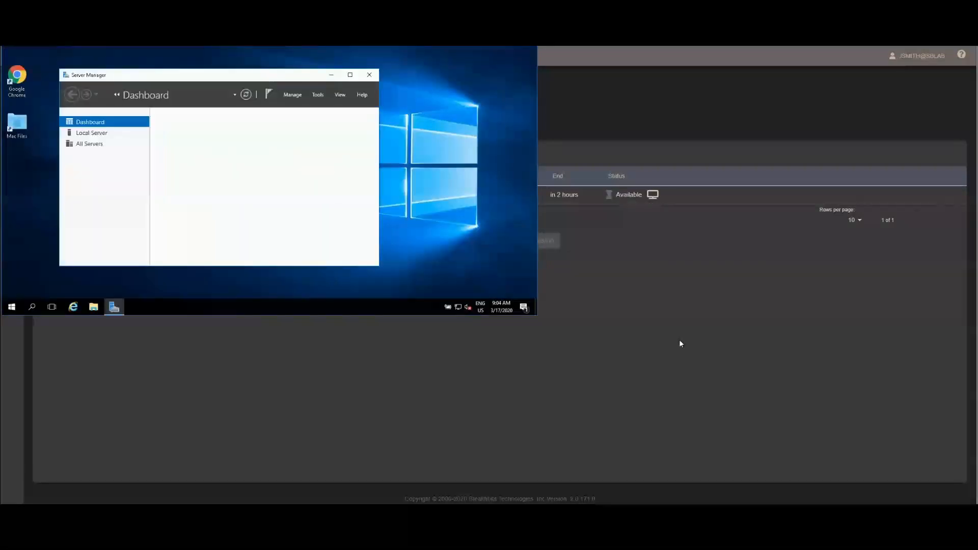
# Sign out of the jumphost via the Start menu account options, ending the session
pyautogui.click(11, 307)
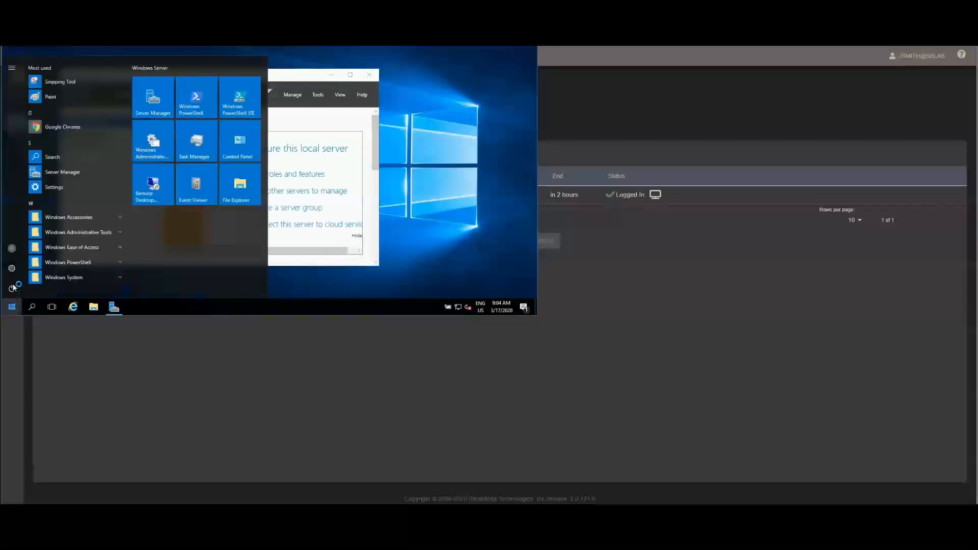
pyautogui.click(11, 247)
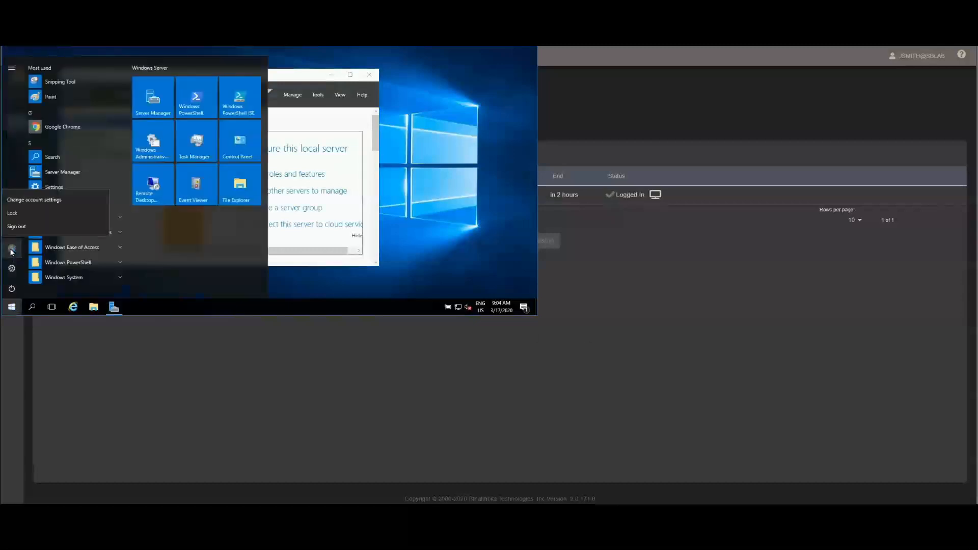
pyautogui.click(34, 199)
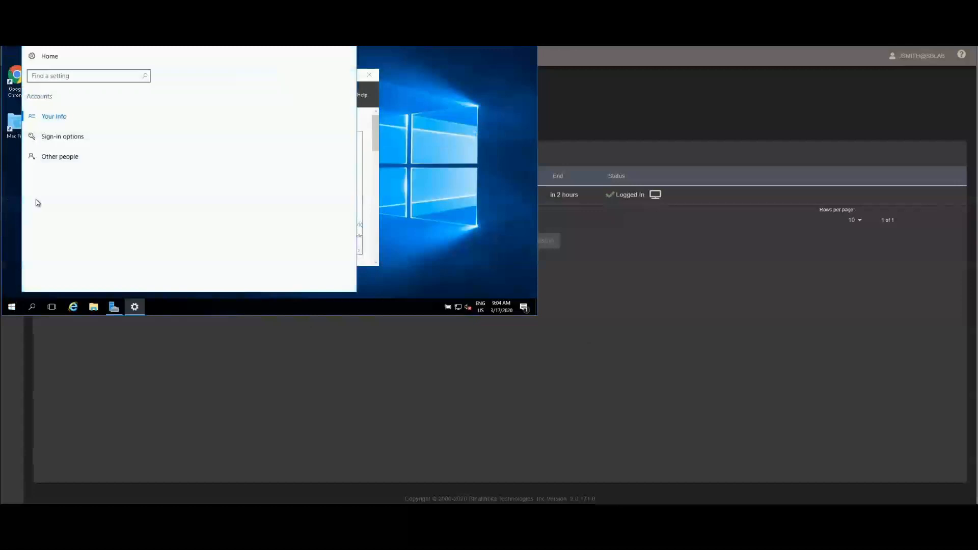
pyautogui.click(53, 116)
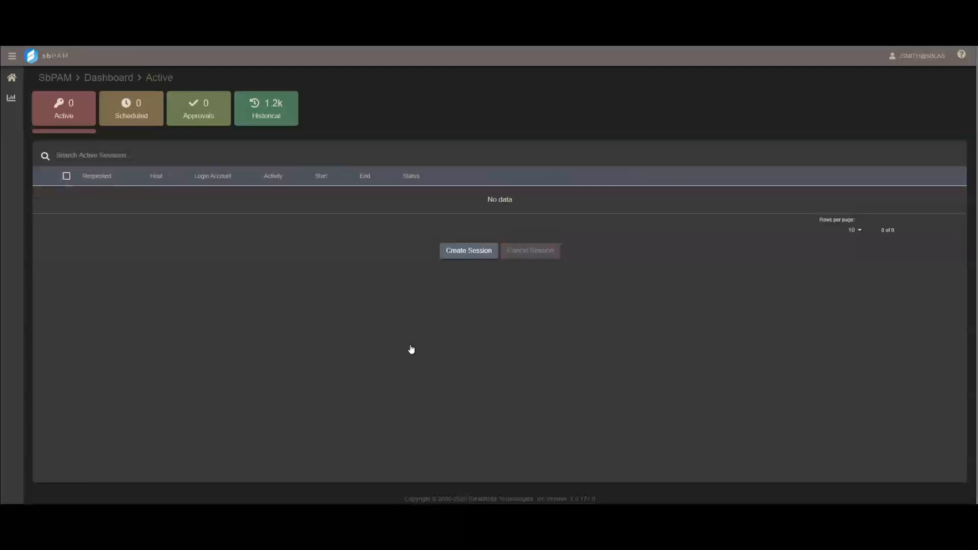
pyautogui.moveTo(411, 349)
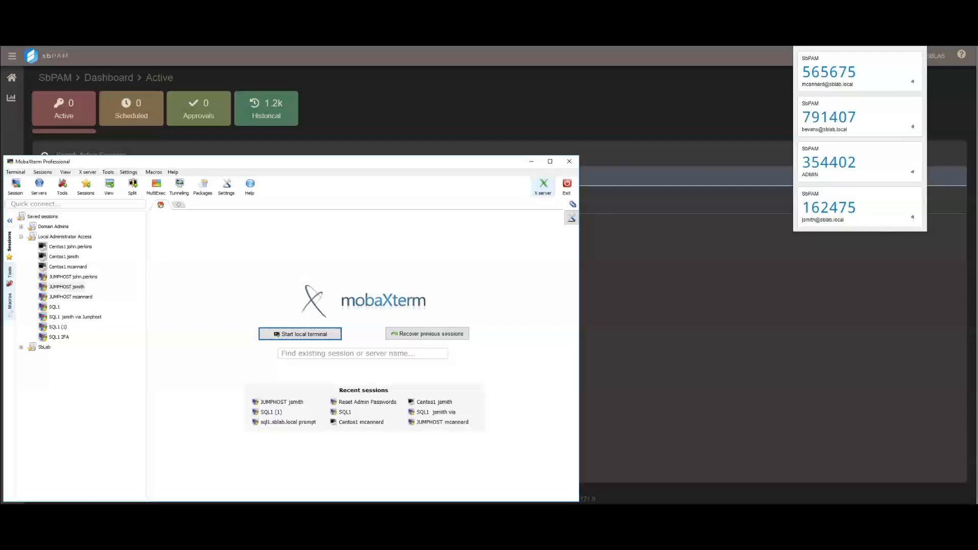
# Launch the JUMPHOST jsmith saved session, confirming the password and authenticator code
pyautogui.doubleClick(66, 287)
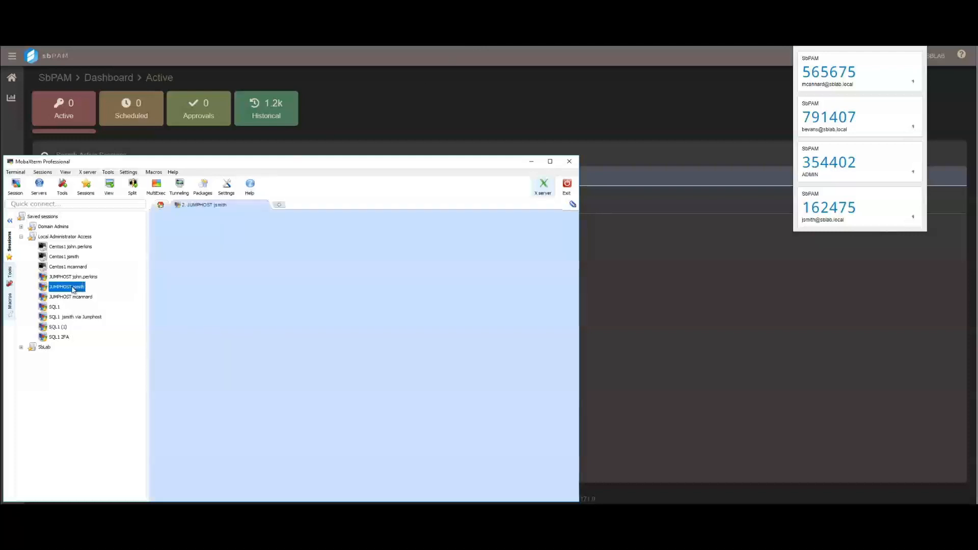
pyautogui.doubleClick(66, 287)
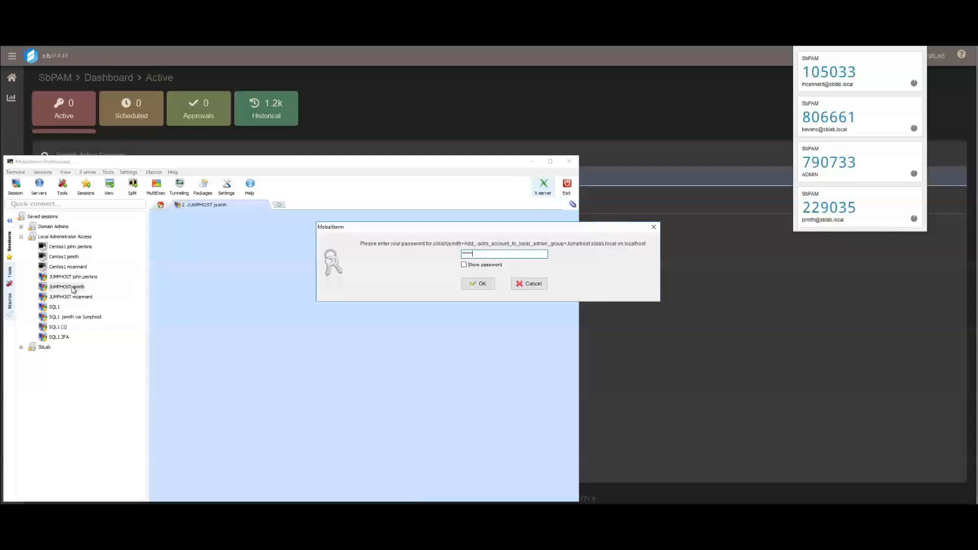
pyautogui.click(478, 283)
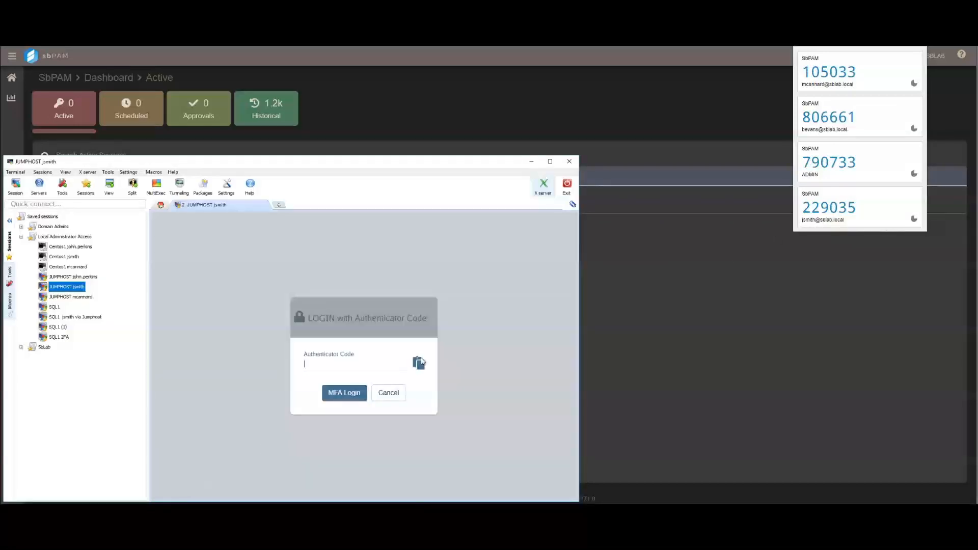
pyautogui.click(344, 393)
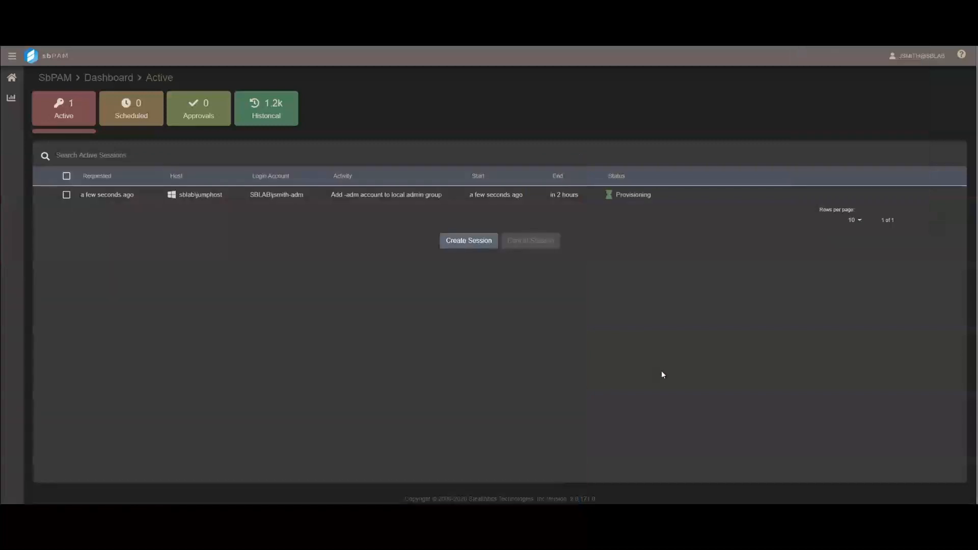
pyautogui.moveTo(289, 214)
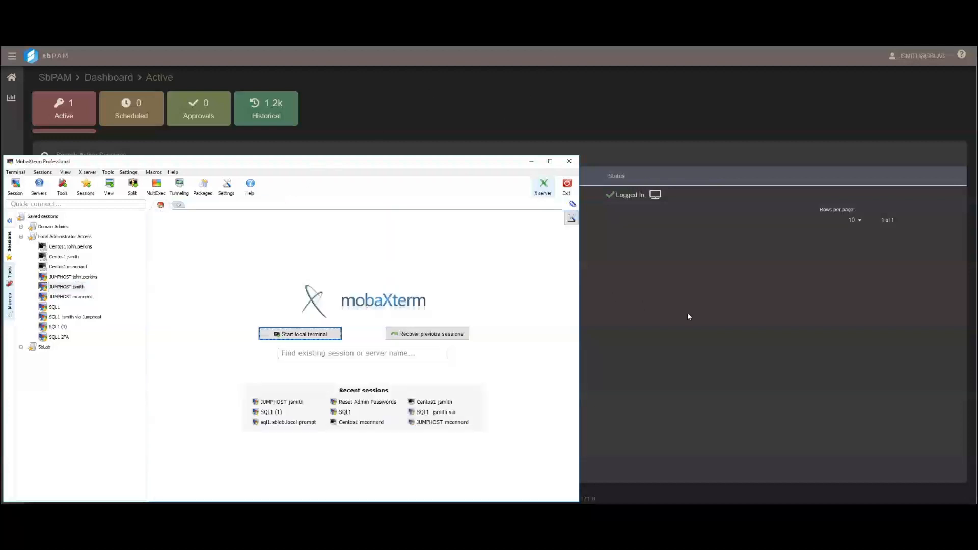
pyautogui.click(568, 160)
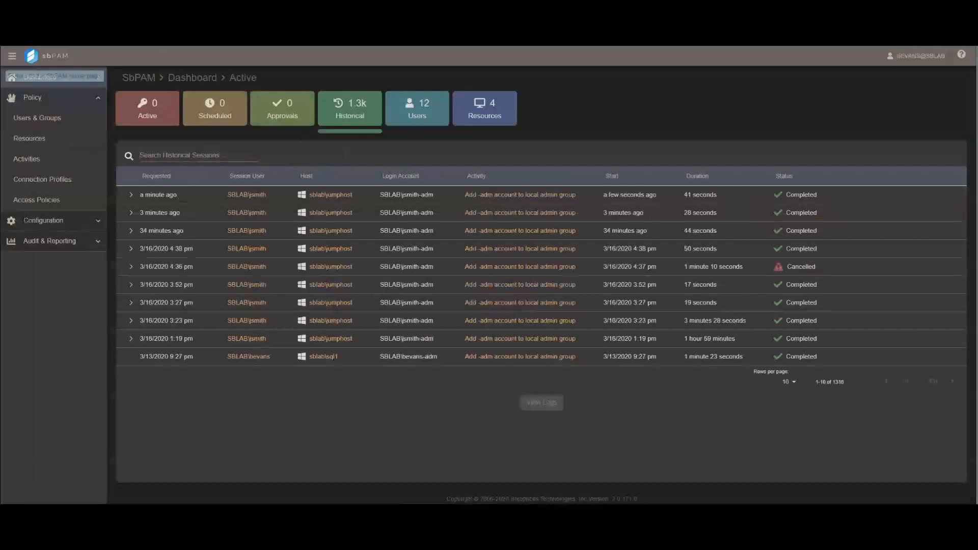
# Expand the newest jumphost session and play its RDP recording in Replay Viewer
pyautogui.click(131, 194)
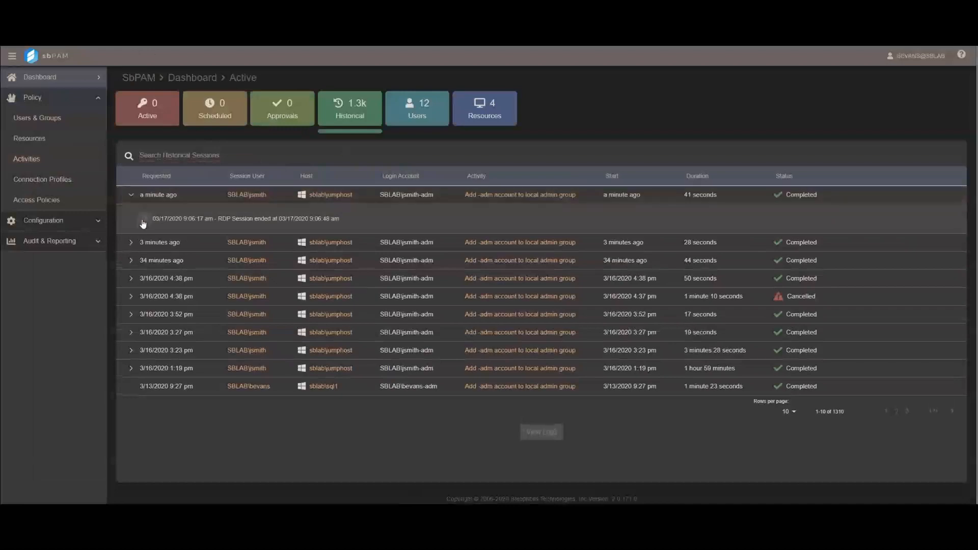
pyautogui.click(142, 223)
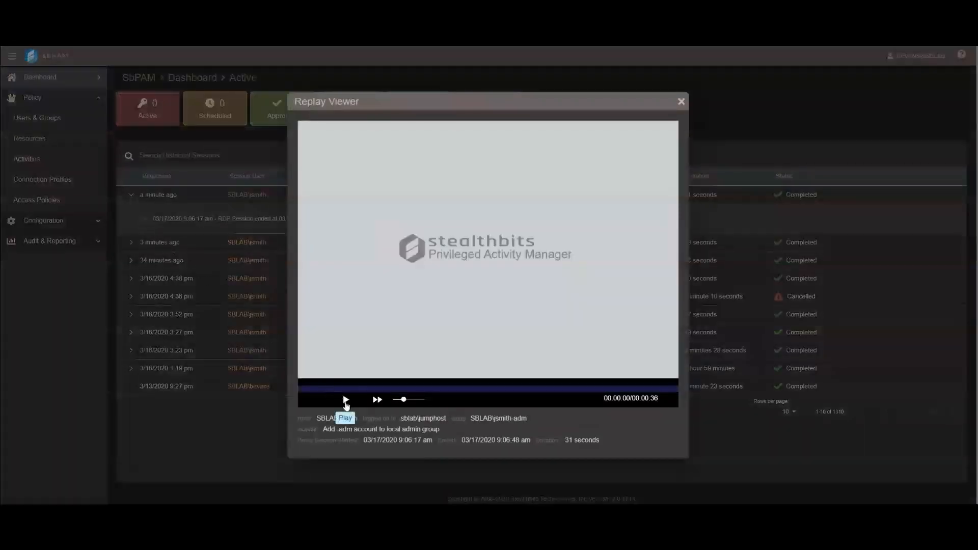
pyautogui.click(344, 399)
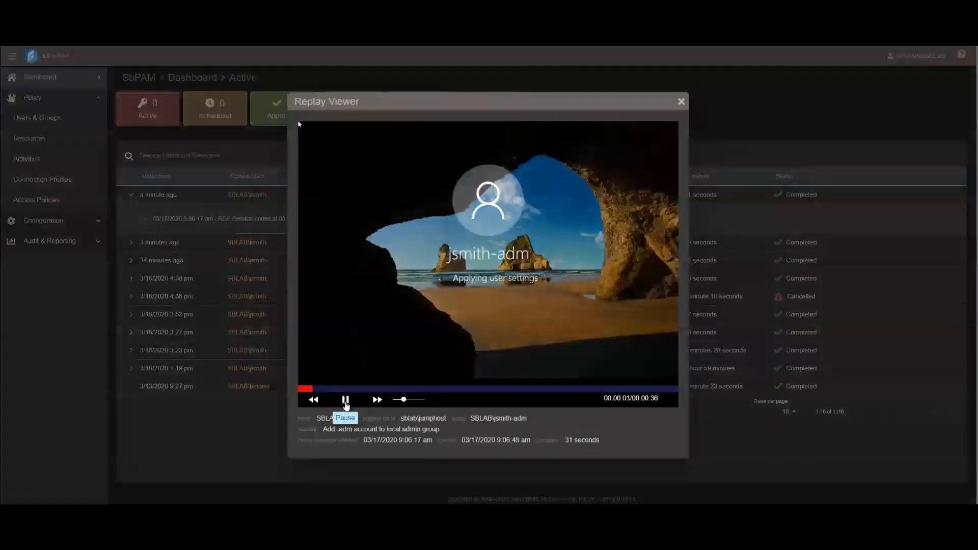